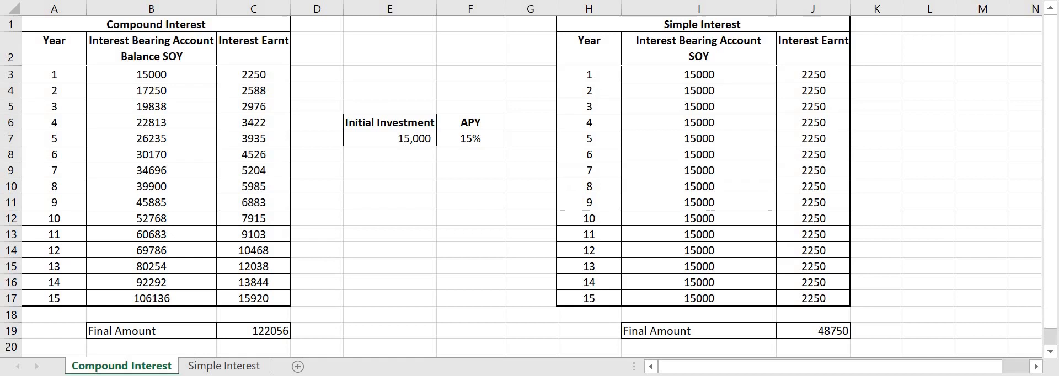
mouse_move(734, 55)
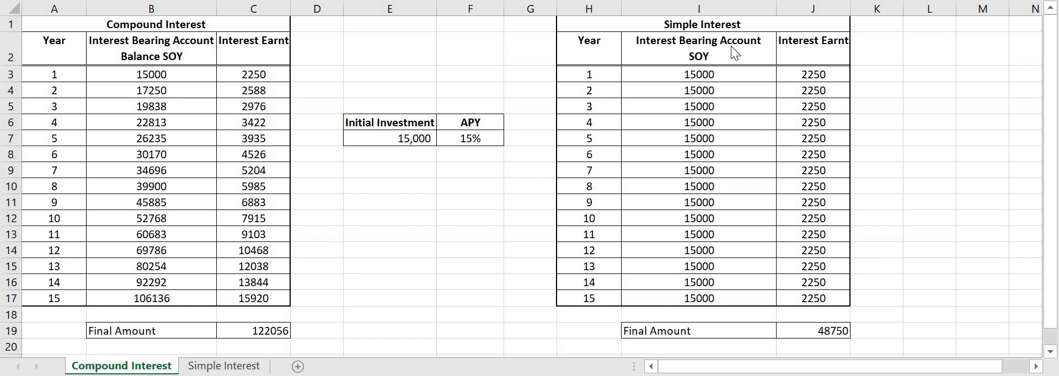
mouse_move(718, 24)
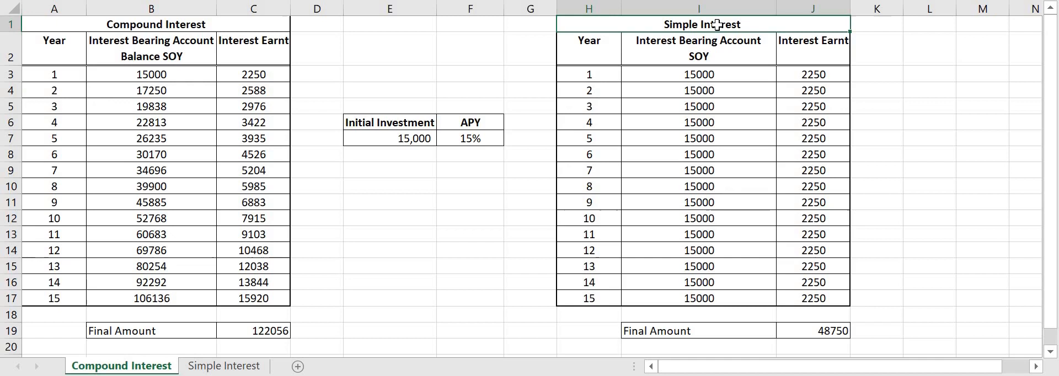
mouse_move(221, 91)
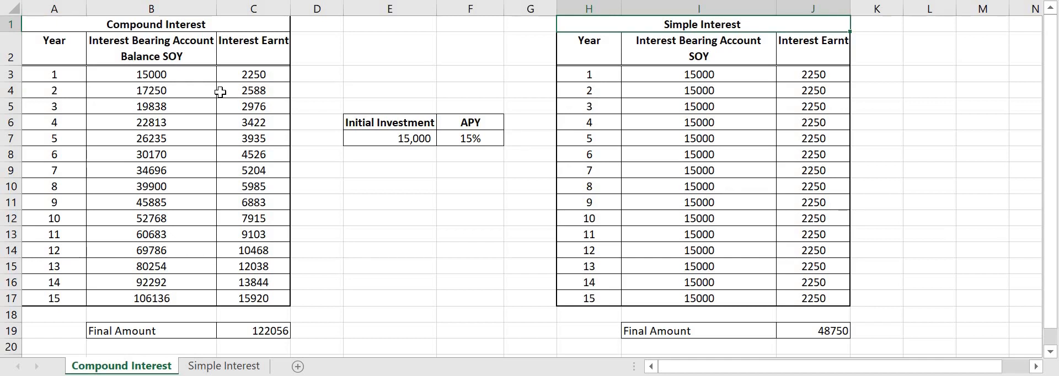
click(254, 89)
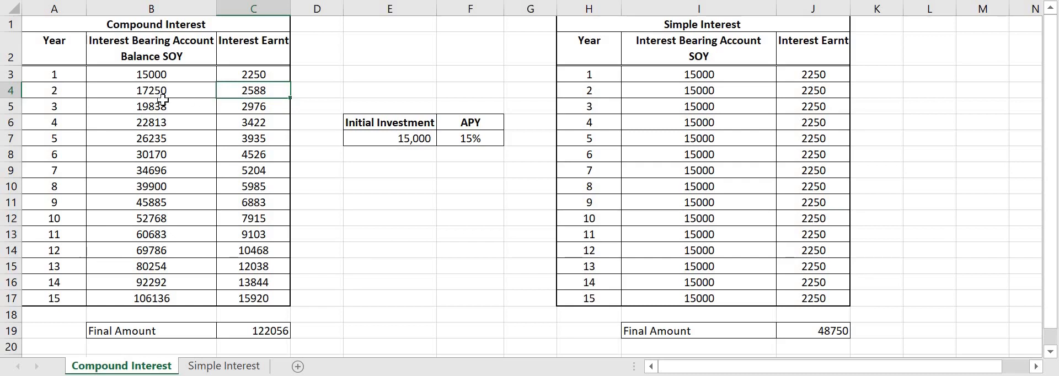
mouse_move(394, 139)
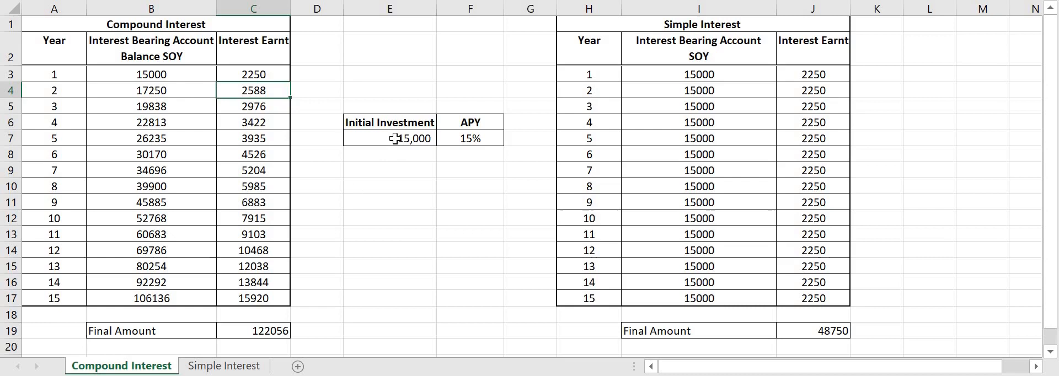
click(390, 138)
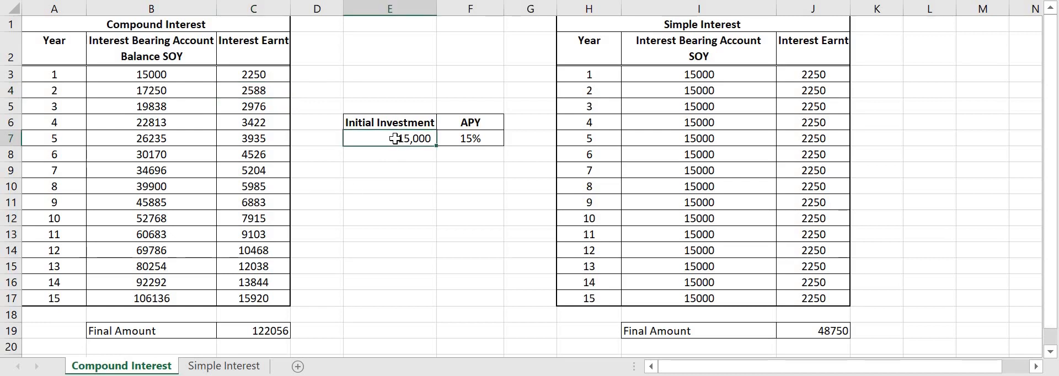
click(471, 140)
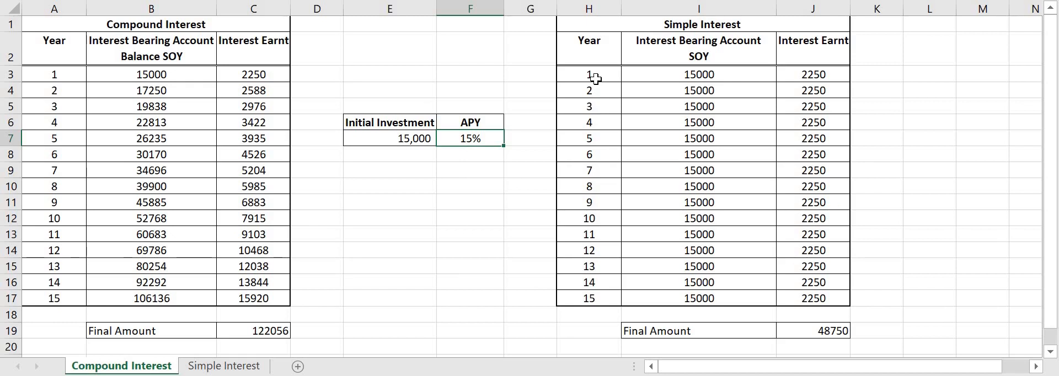
click(588, 74)
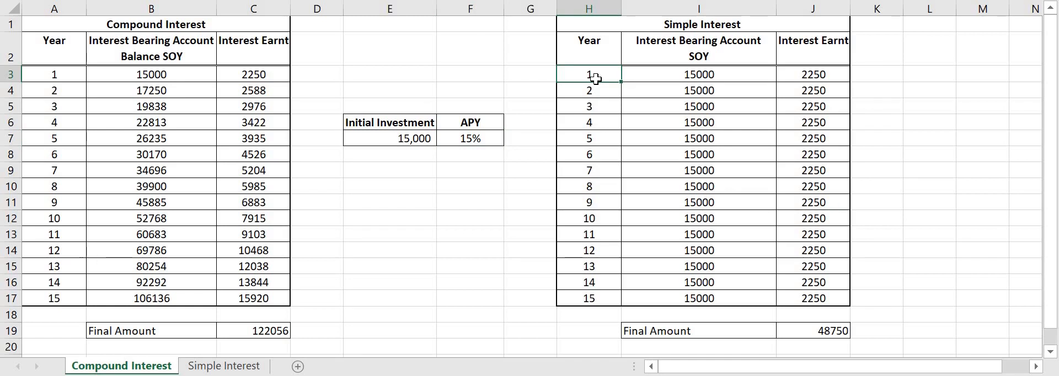
mouse_move(586, 74)
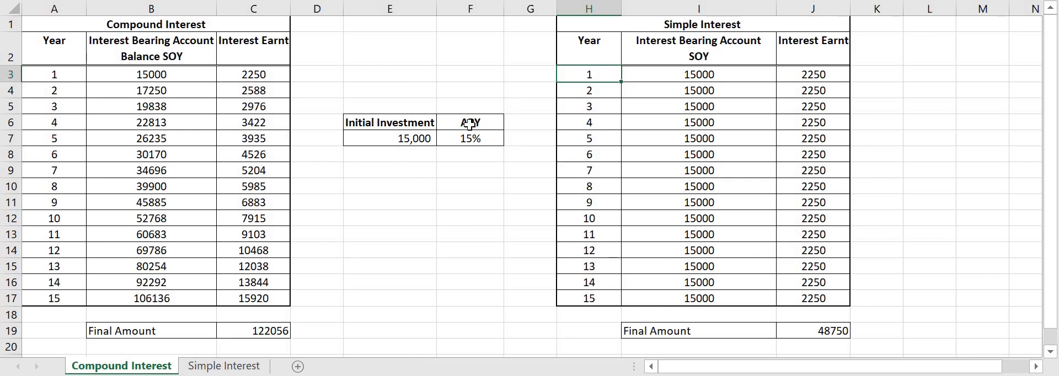
mouse_move(733, 71)
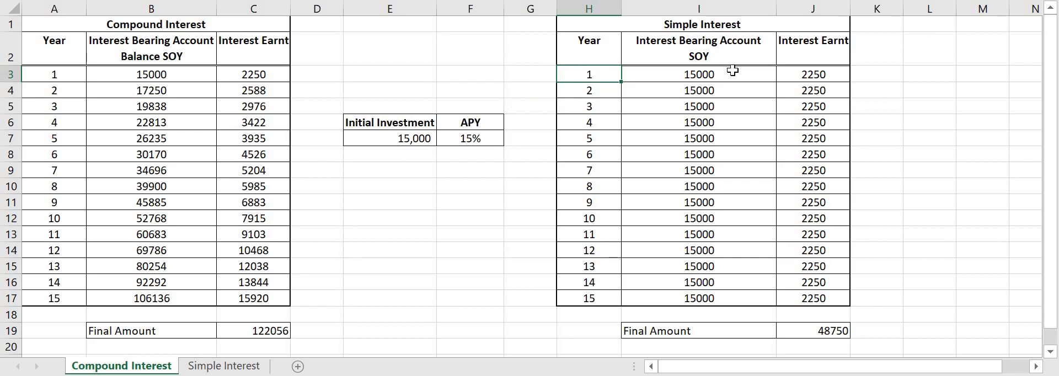
mouse_move(655, 81)
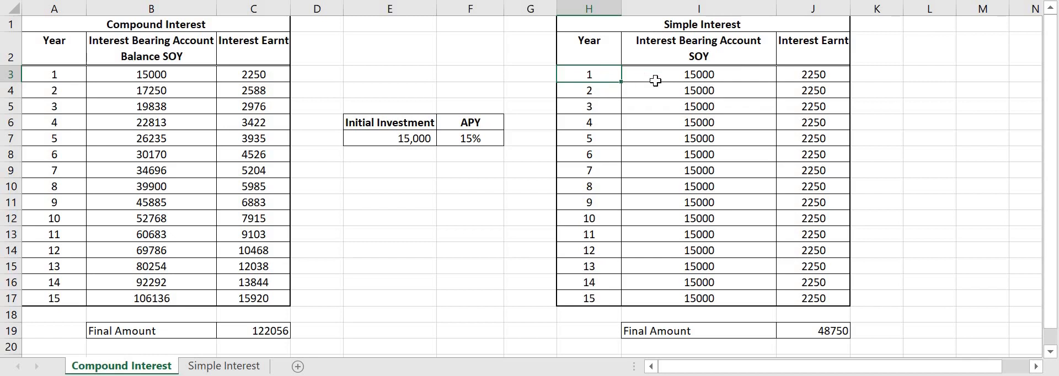
click(700, 74)
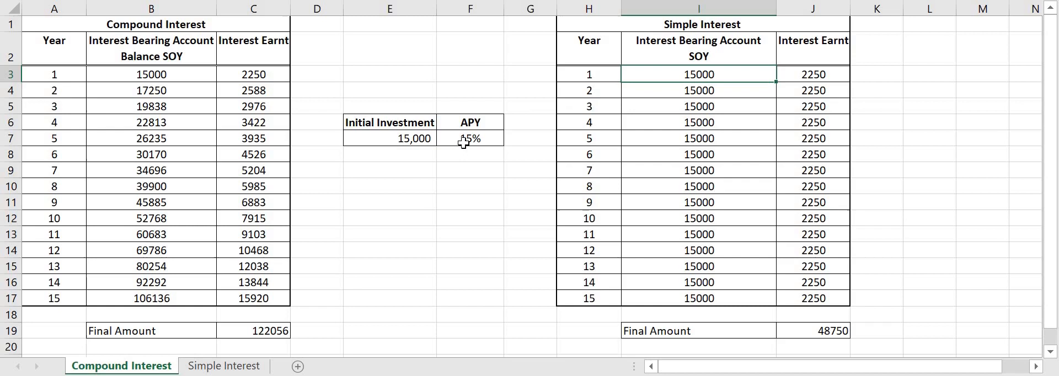
click(813, 74)
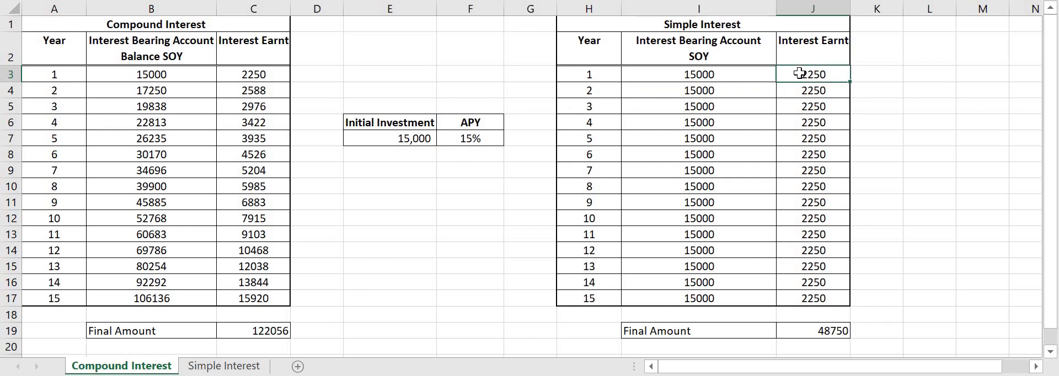
mouse_move(832, 100)
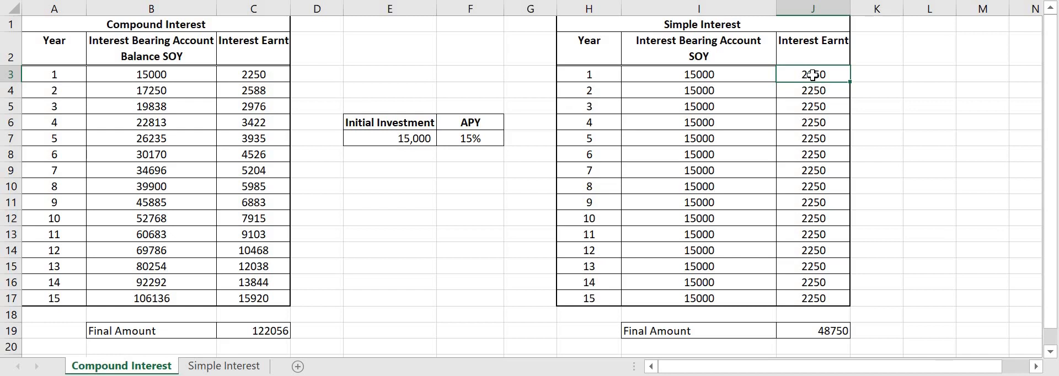
mouse_move(739, 75)
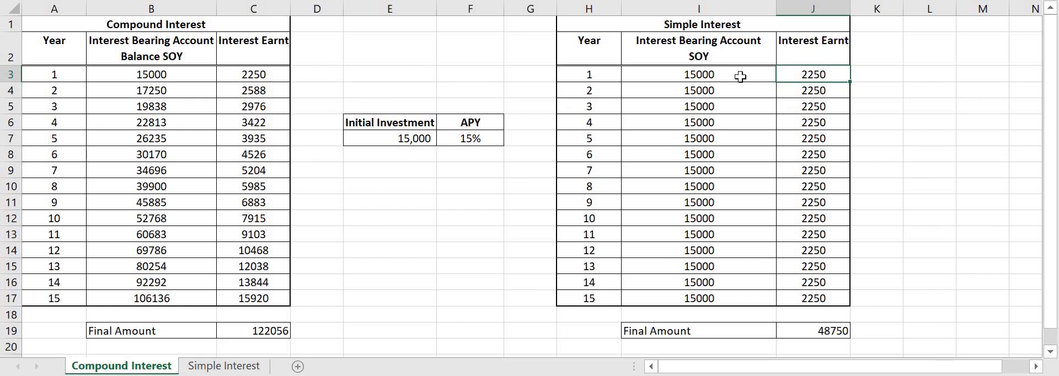
mouse_move(770, 133)
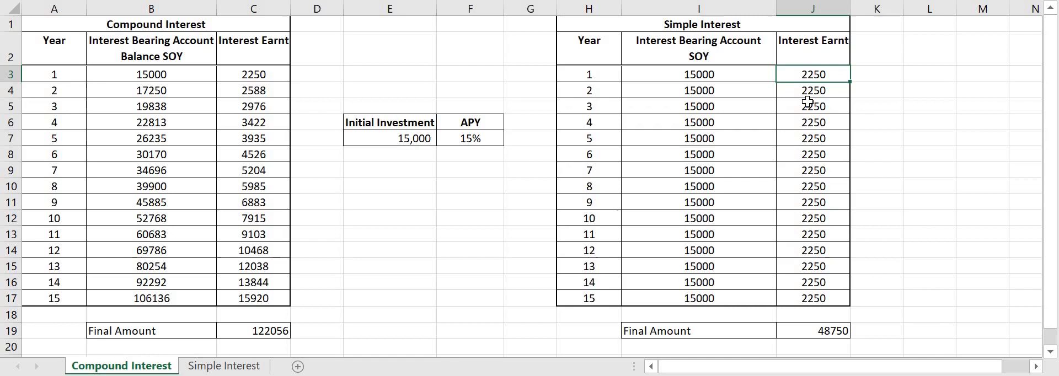
mouse_move(807, 91)
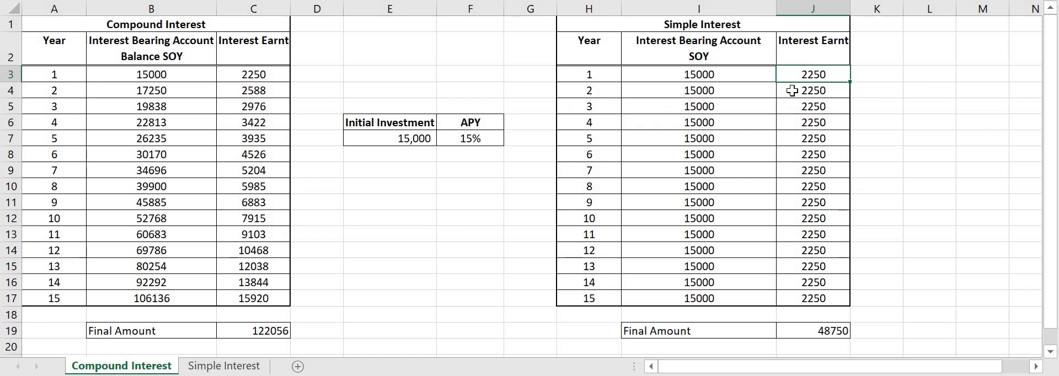
mouse_move(725, 77)
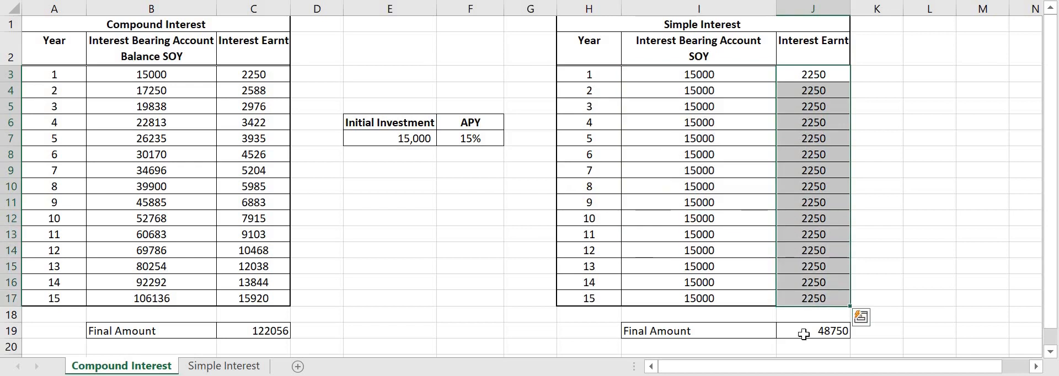
click(813, 330)
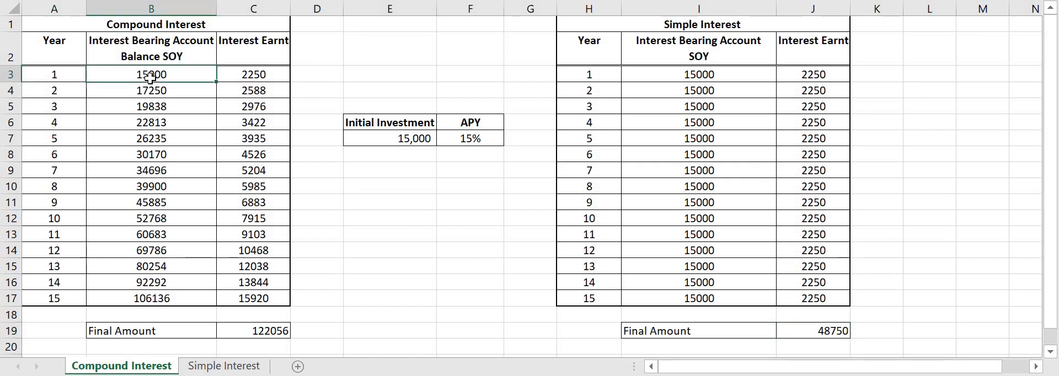
click(254, 74)
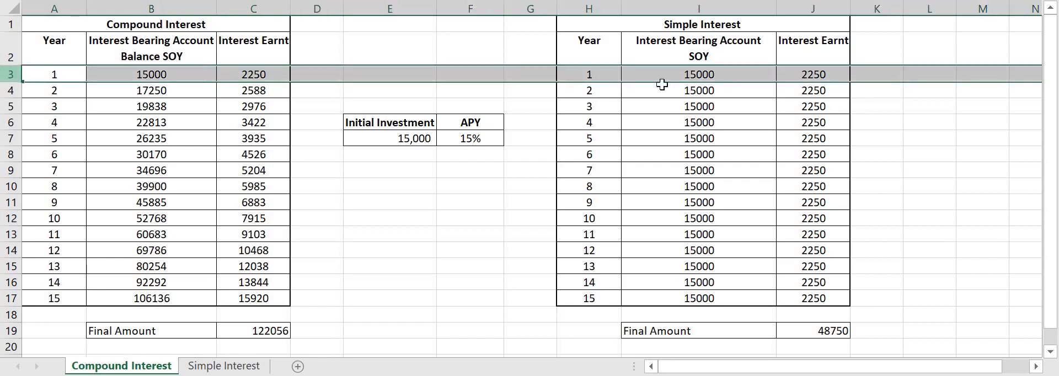
mouse_move(355, 60)
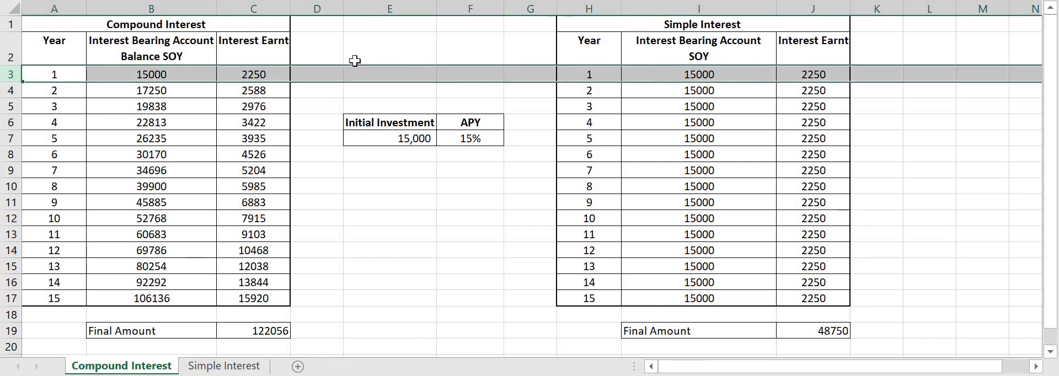
click(10, 89)
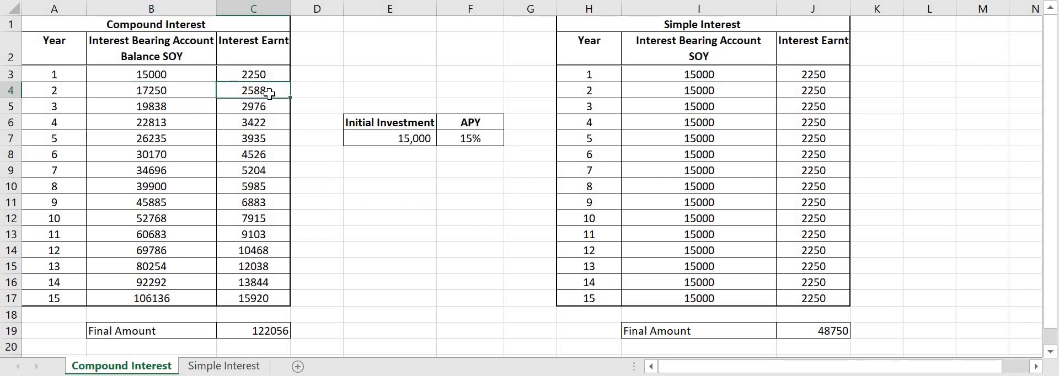
mouse_move(258, 90)
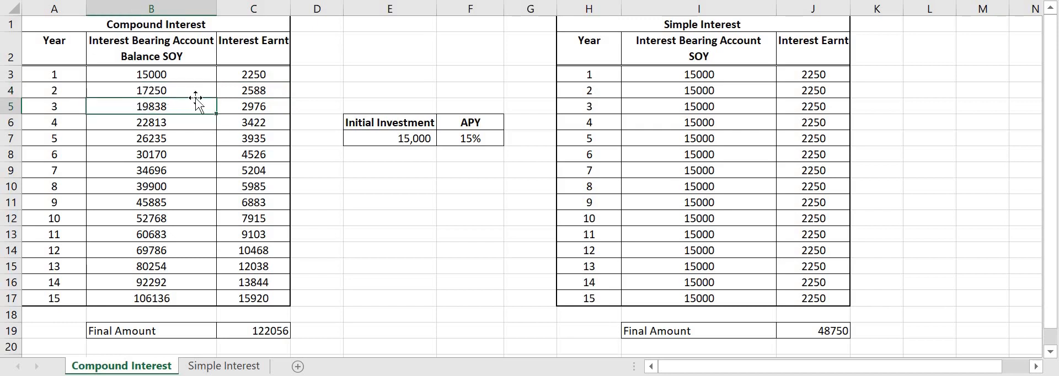
click(254, 122)
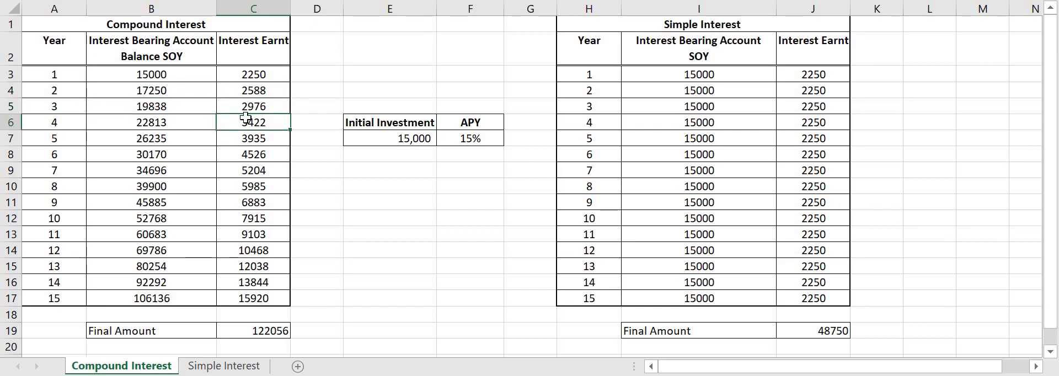
mouse_move(190, 158)
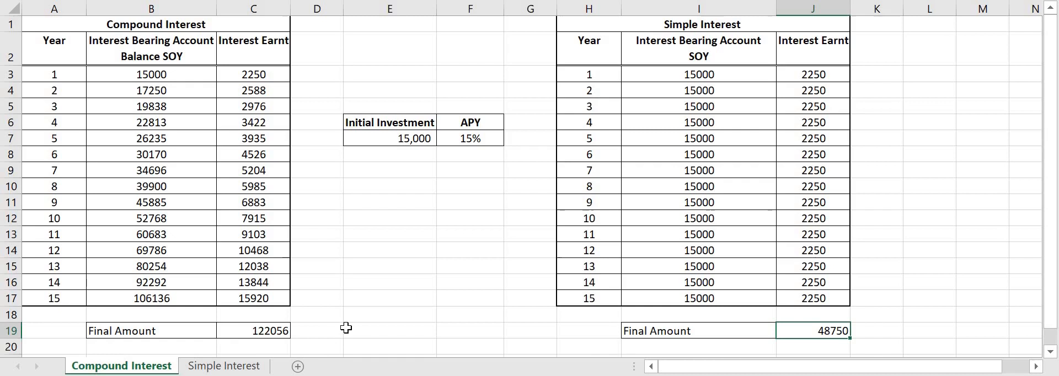
mouse_move(268, 324)
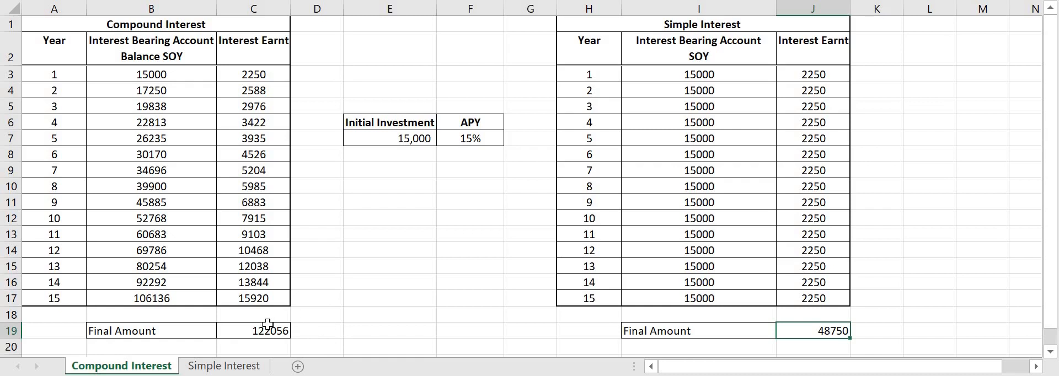
mouse_move(537, 310)
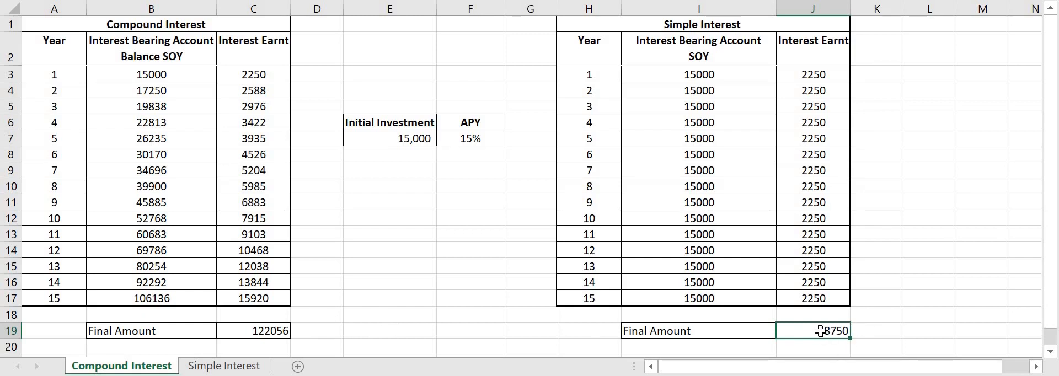
click(254, 330)
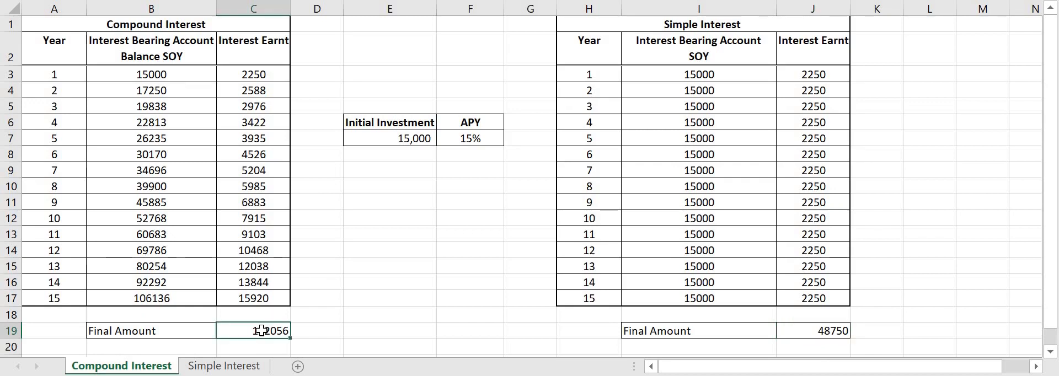
mouse_move(378, 299)
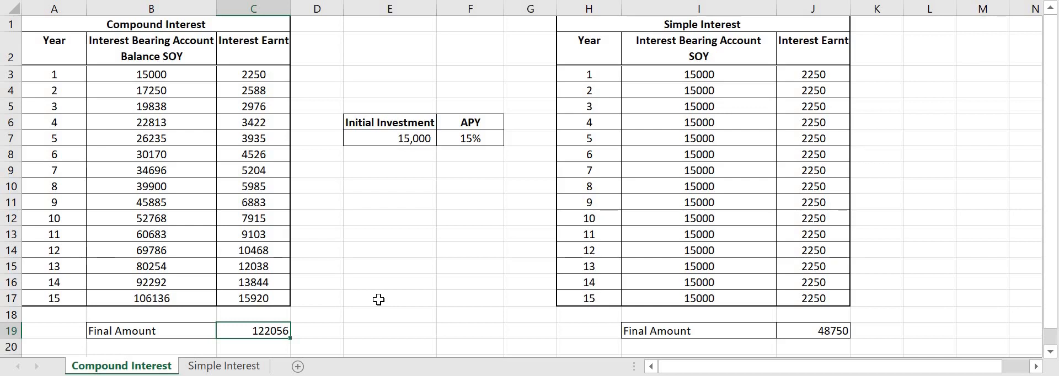
mouse_move(804, 74)
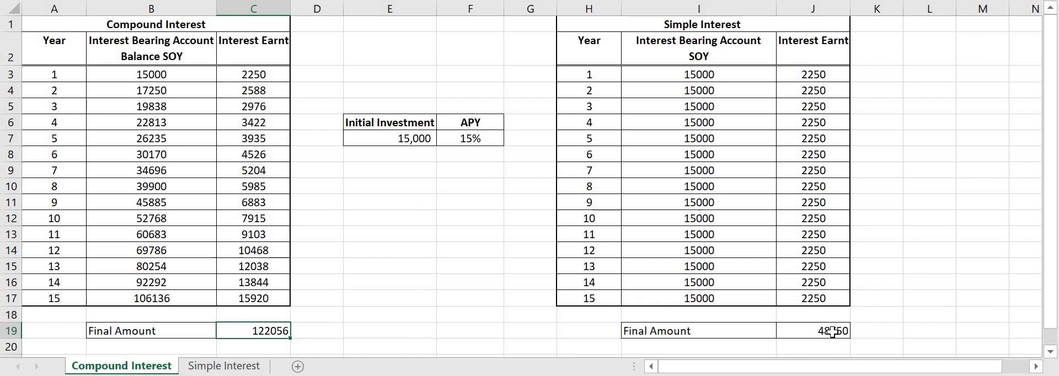
click(813, 329)
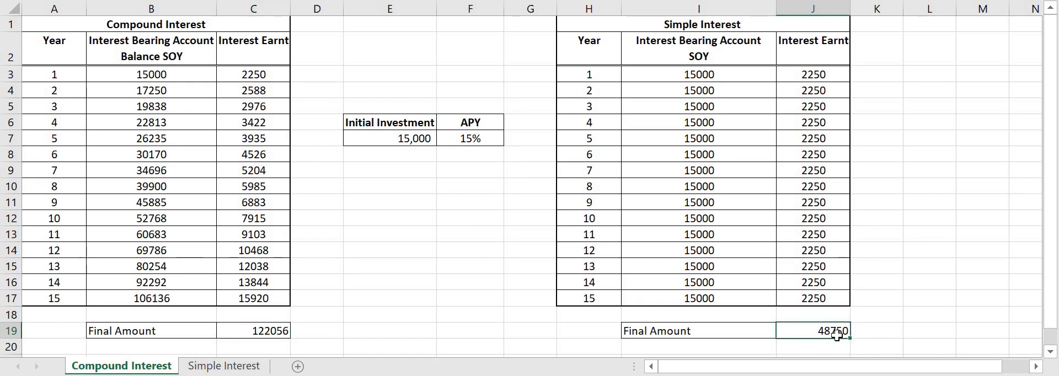
mouse_move(805, 240)
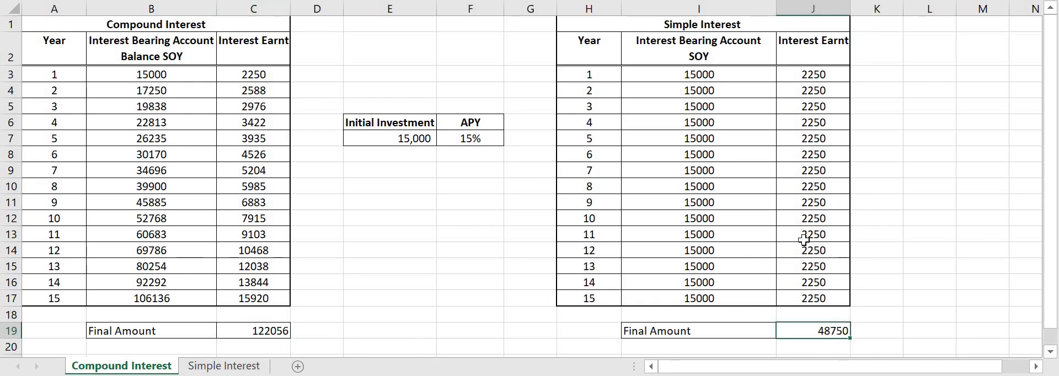
mouse_move(950, 199)
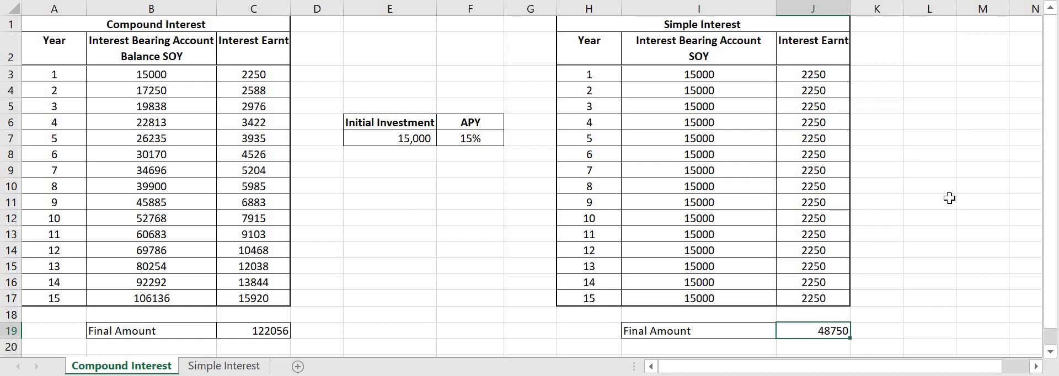
mouse_move(639, 40)
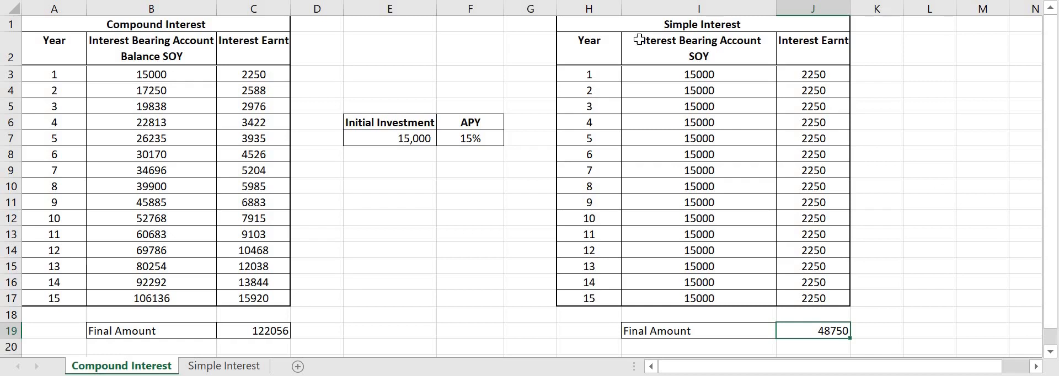